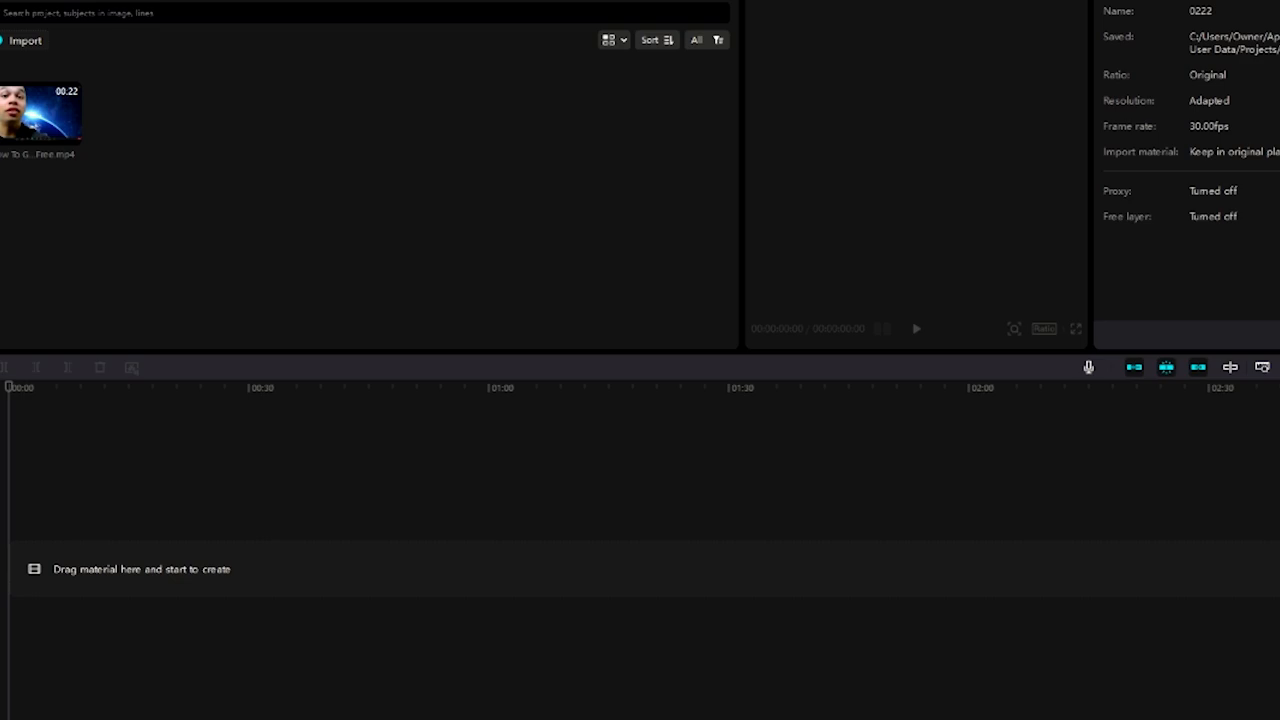
Import the pt1 ai .mp4 clip into the project's media library.
click(42, 110)
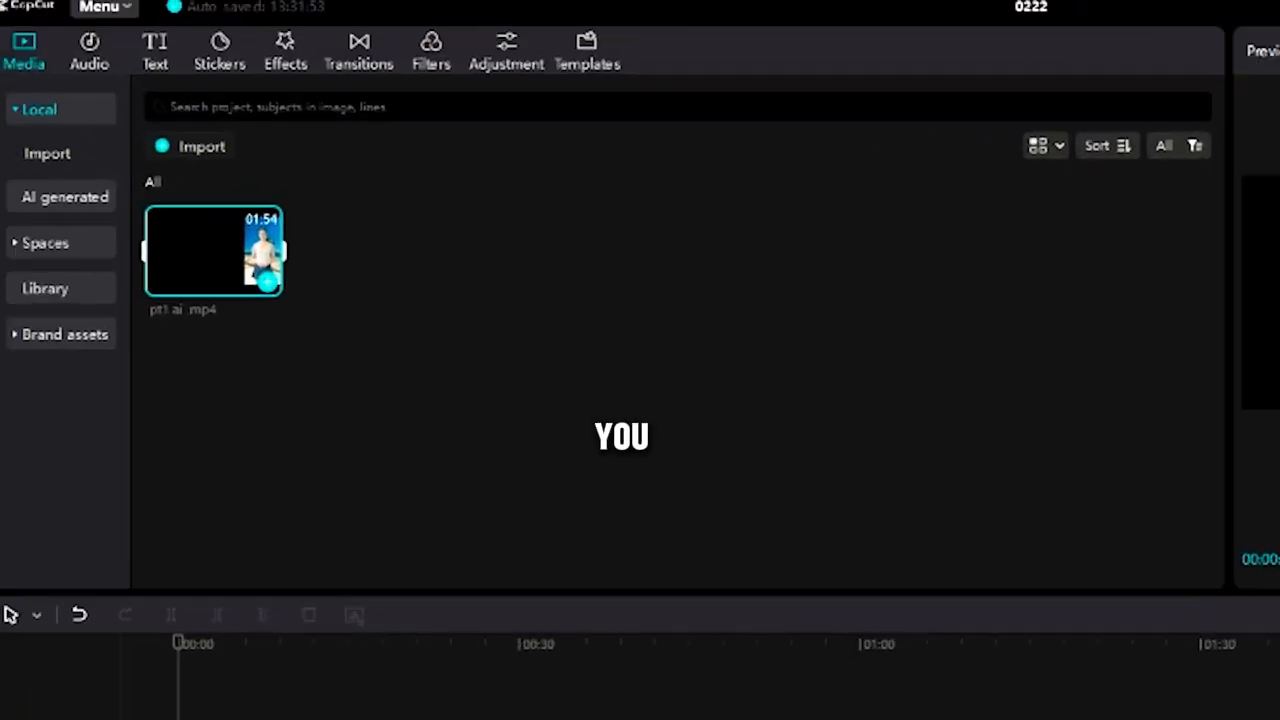
Place the pt1 ai clip on the timeline and extract its audio onto a separate track.
drag(212, 250, 470, 472)
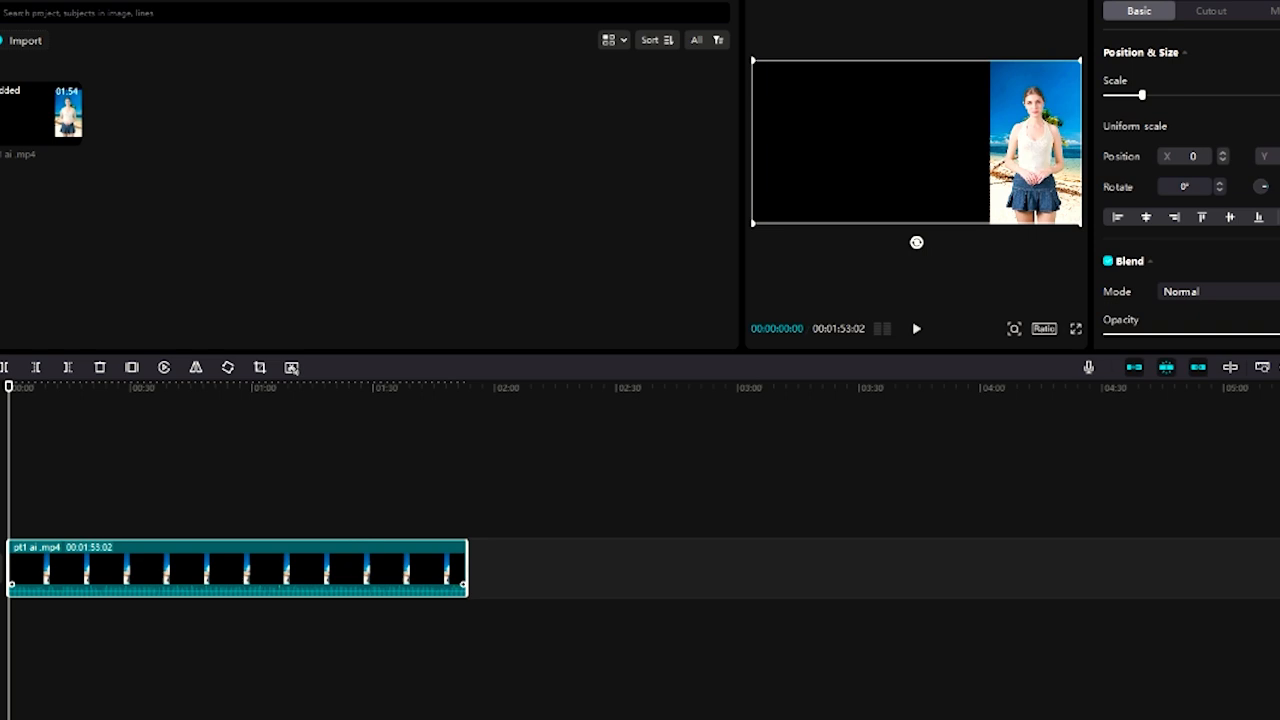
right_click(236, 568)
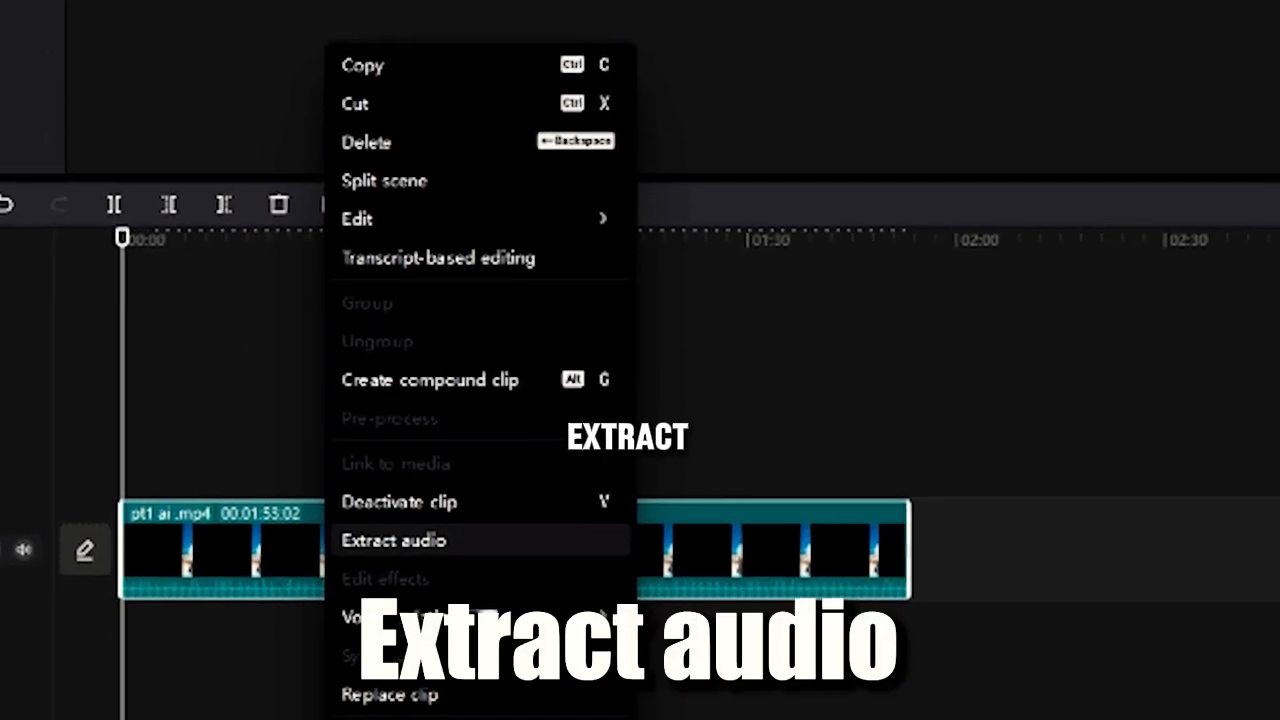
click(394, 540)
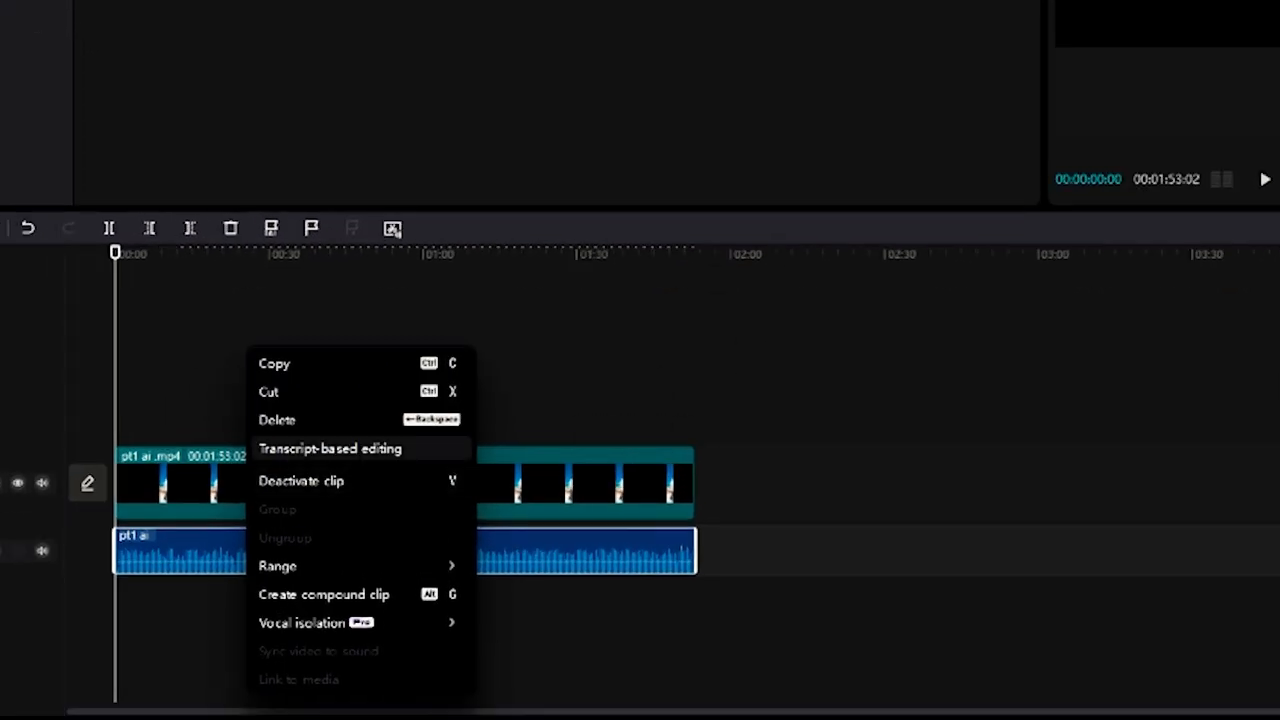
Generate the clip's transcript and attempt Remove filler words, triggering the Pro subscription offer.
click(330, 448)
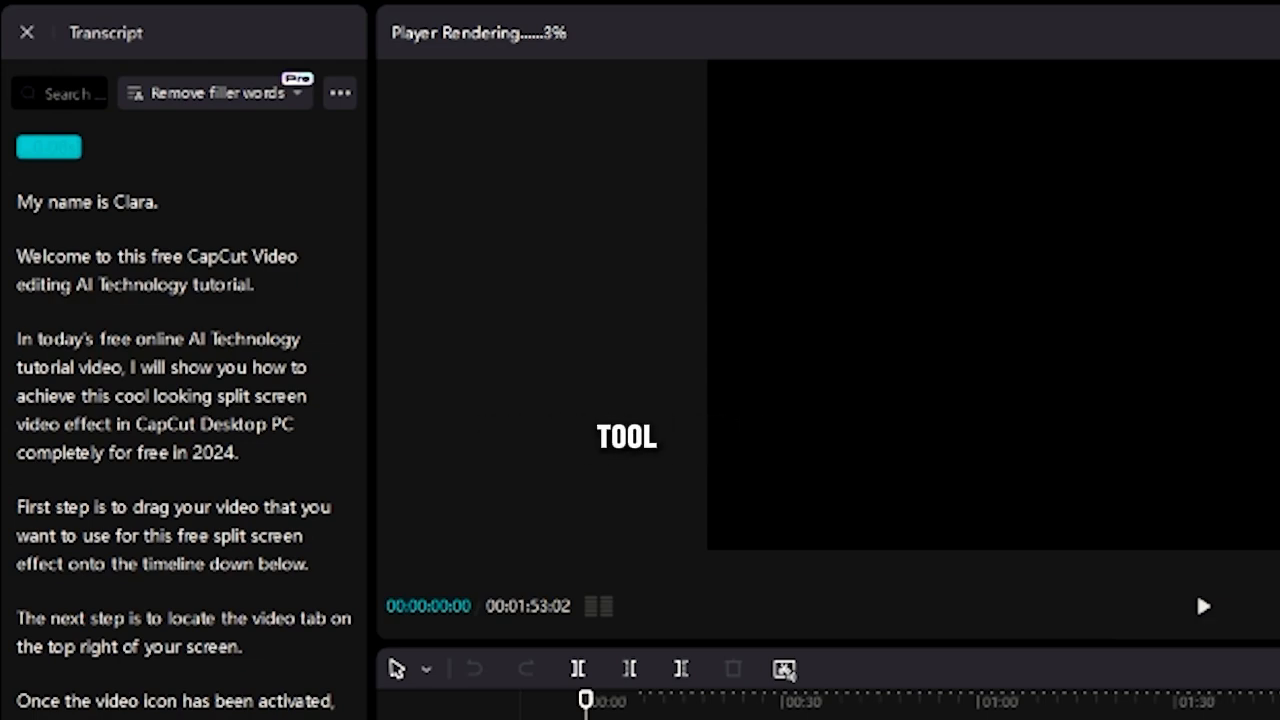
click(340, 92)
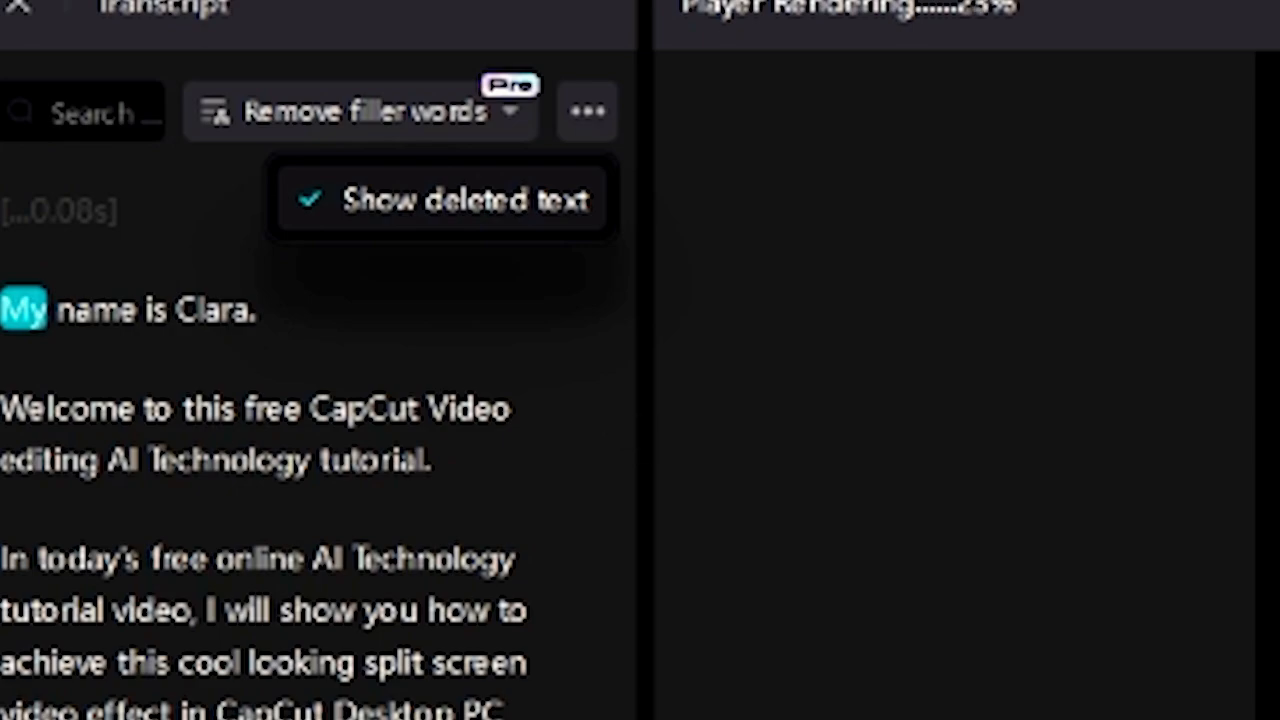
click(360, 110)
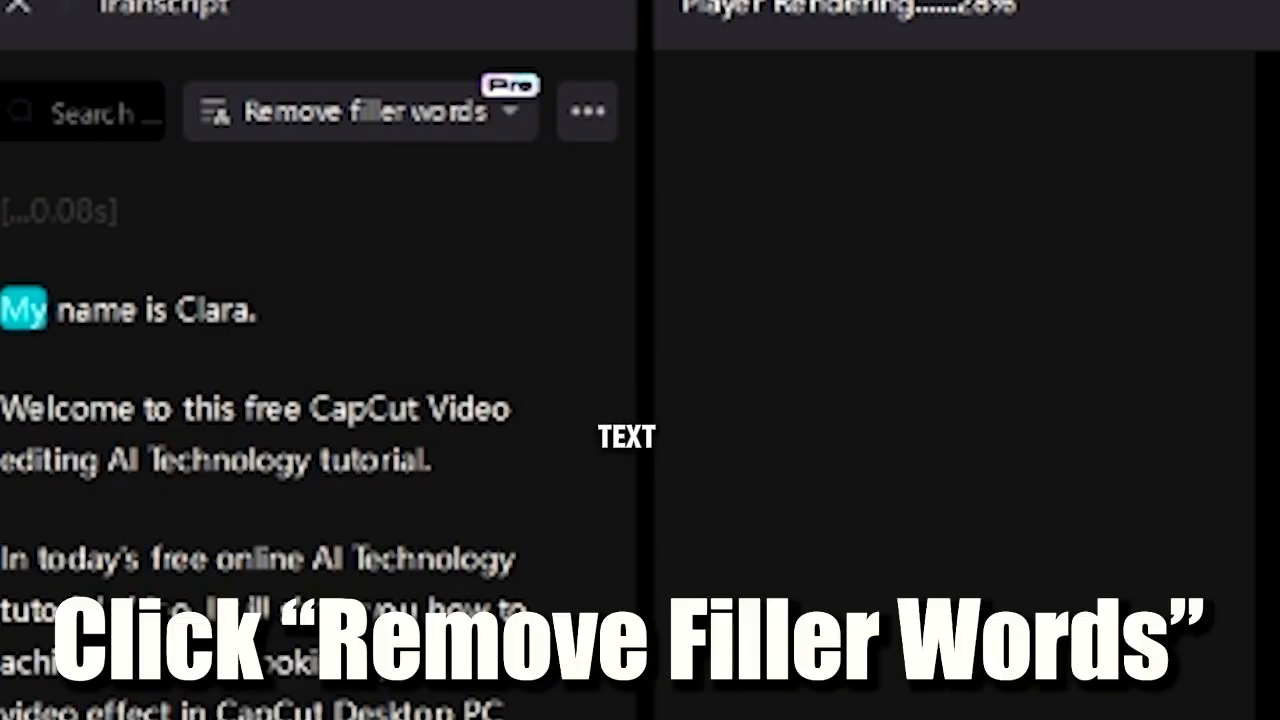
click(370, 112)
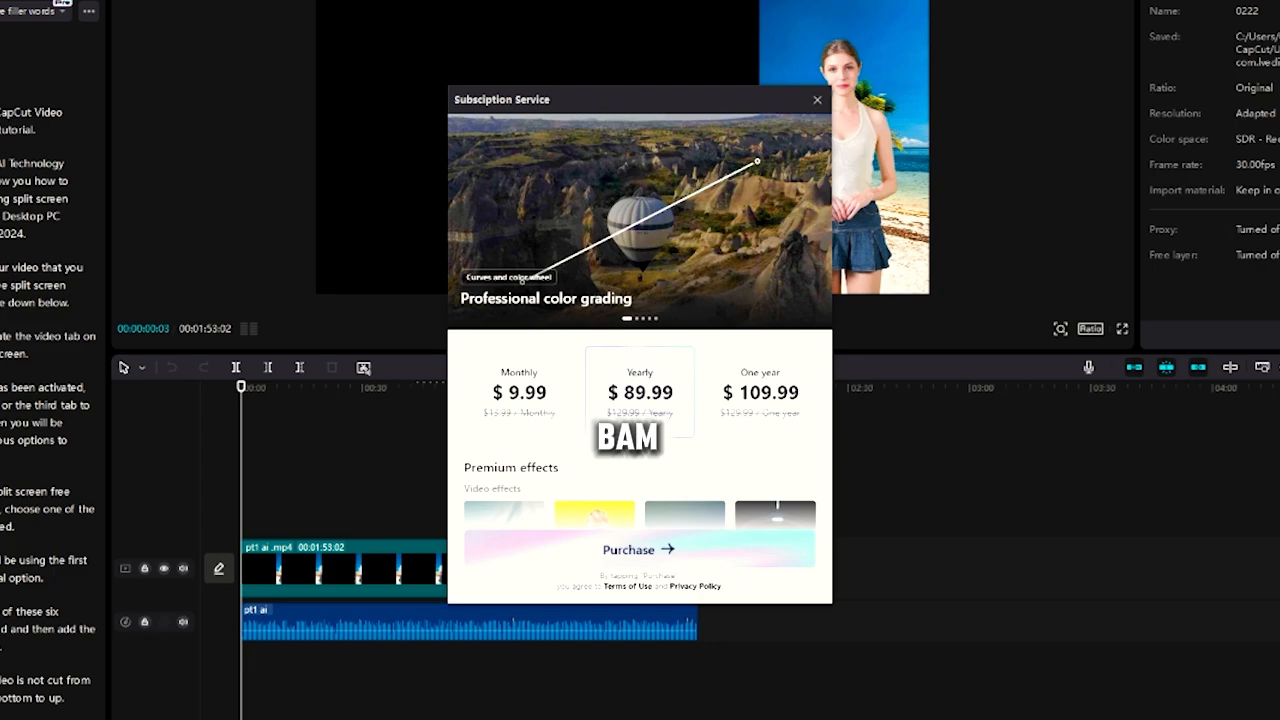